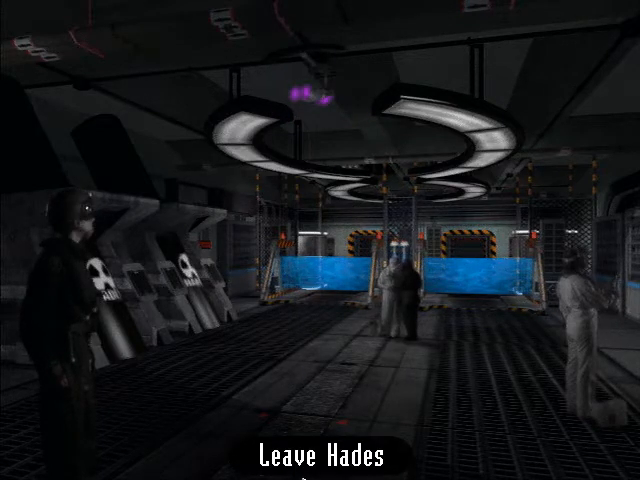
Step: Launch from Hades, fight through to Bex, and open the Companies database listing Blessed Aquawine
left_click(315, 456)
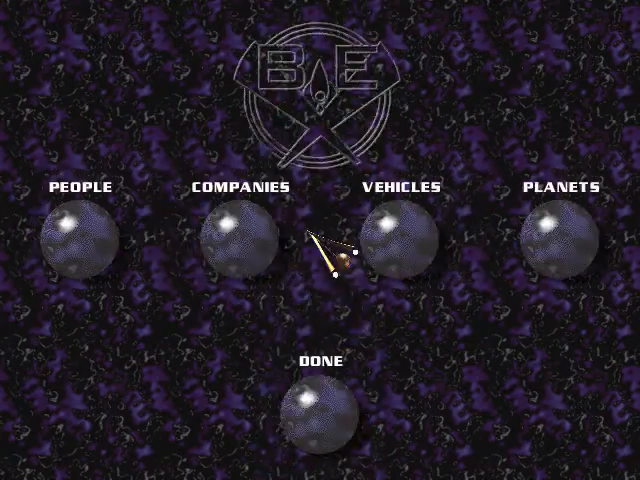
left_click(246, 240)
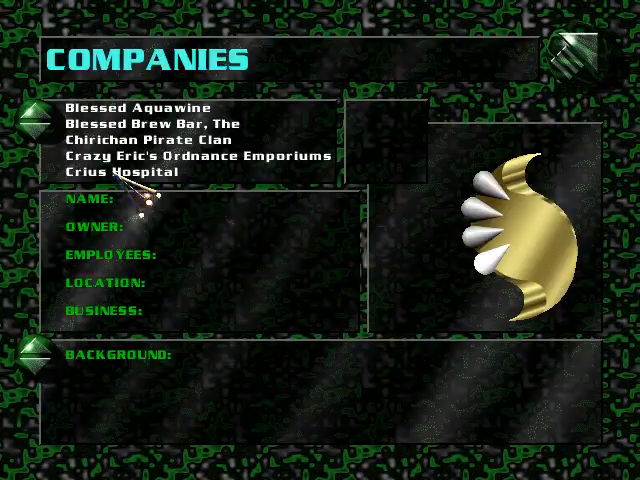